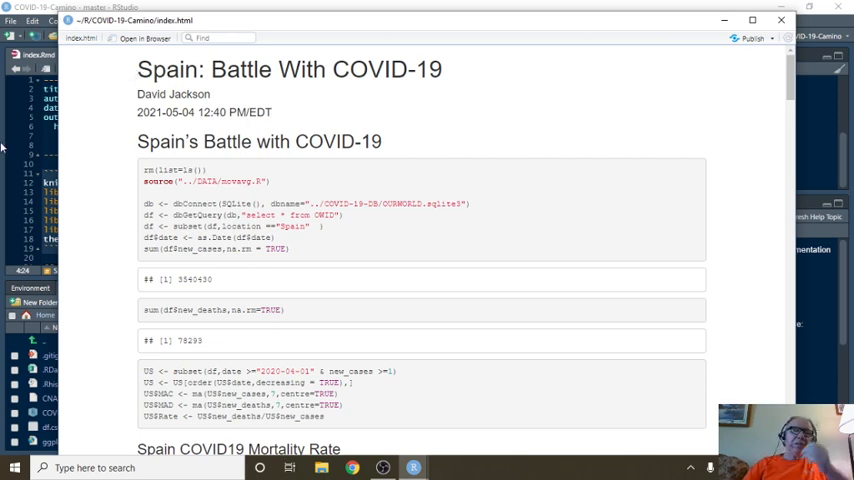
mouse_move(642, 437)
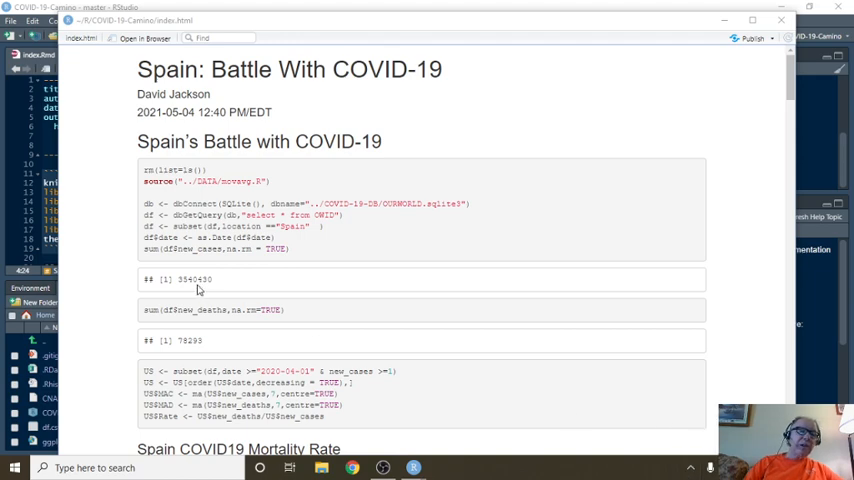
mouse_move(193, 303)
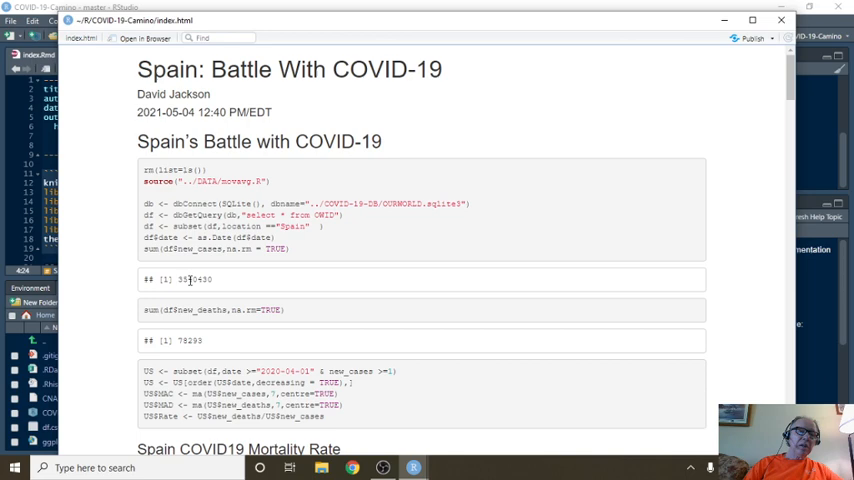
Step: Scroll the knitted report past the deaths-by-date moving-average chart to the Weekly Cases bar chart
scroll("down", 3)
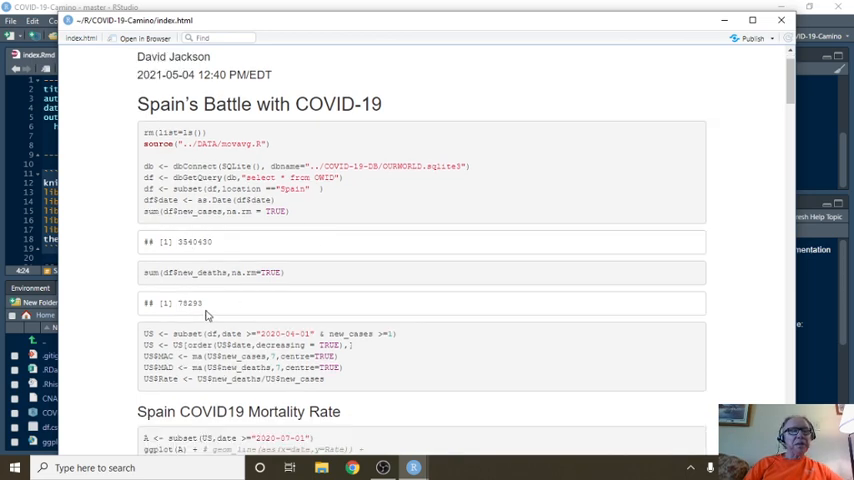
scroll("down", 3)
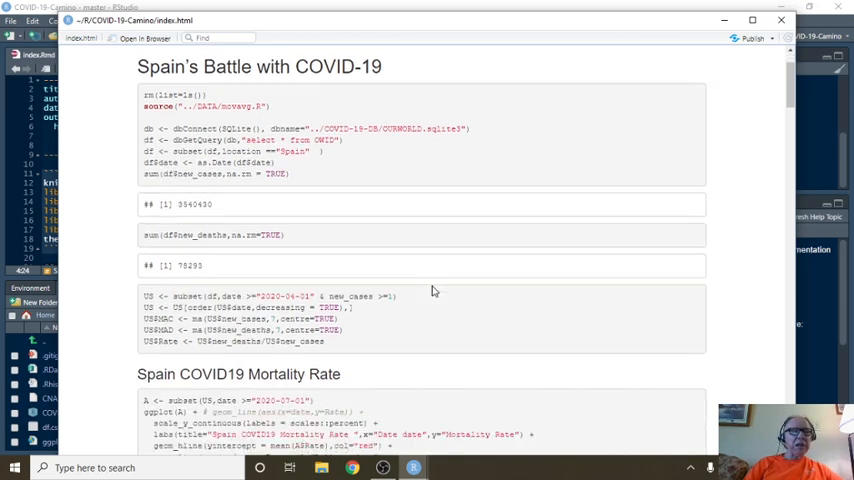
scroll("down", 3)
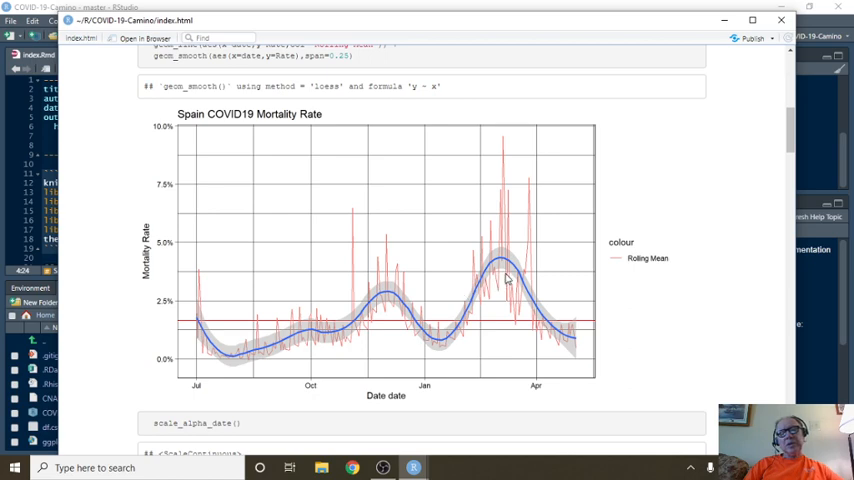
mouse_move(575, 348)
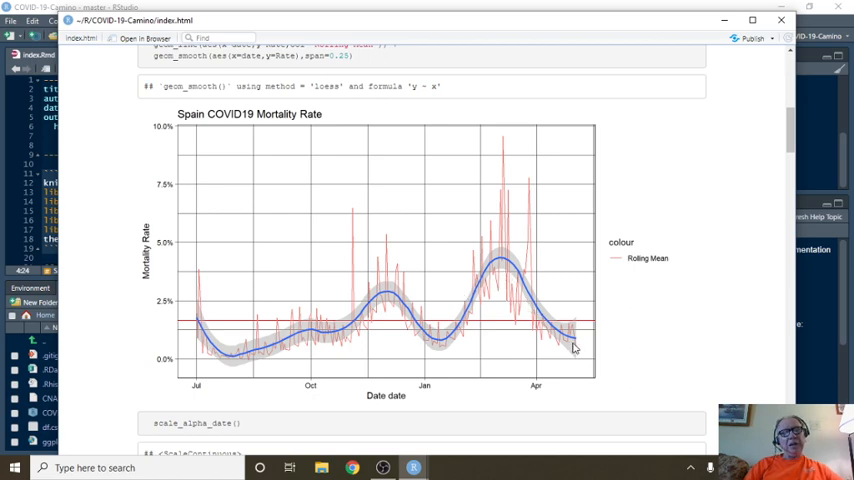
mouse_move(480, 364)
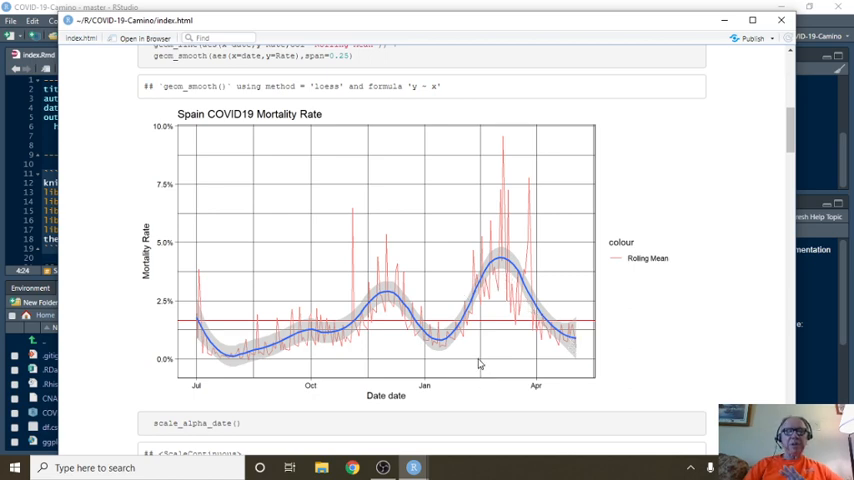
mouse_move(484, 321)
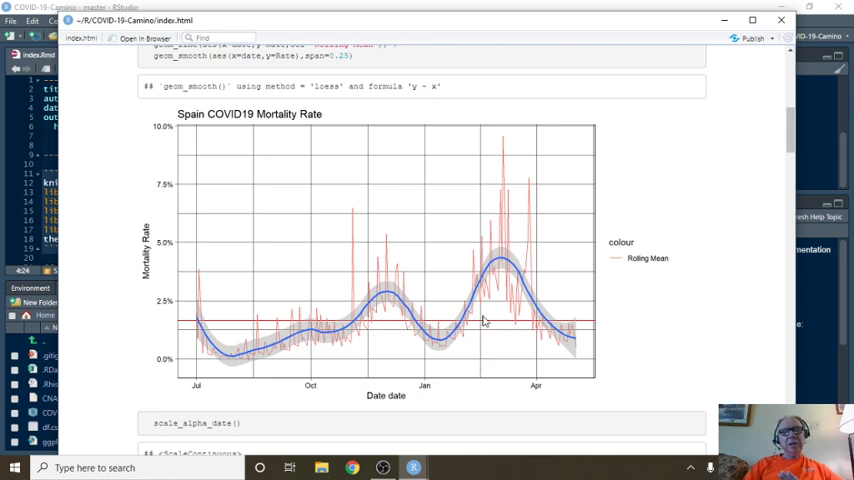
mouse_move(506, 296)
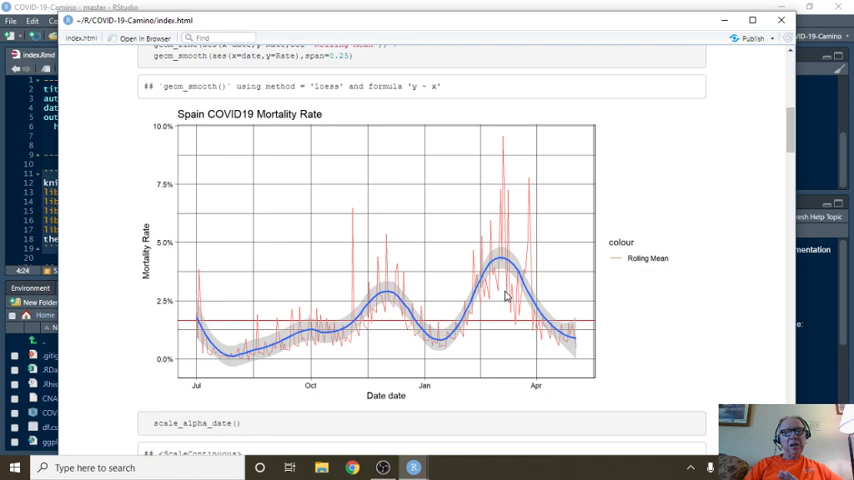
mouse_move(518, 302)
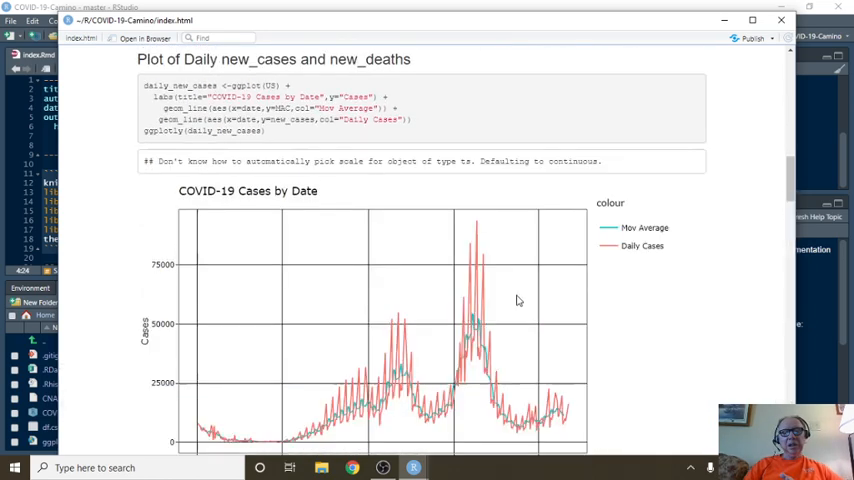
scroll("down", 3)
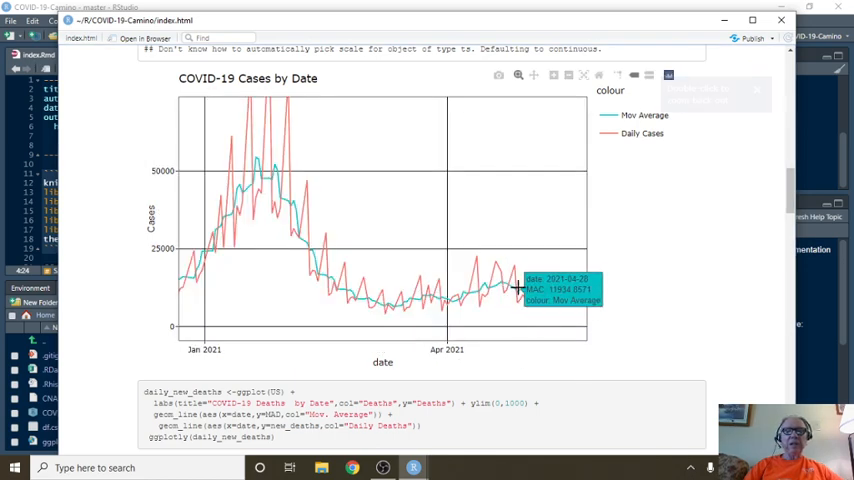
scroll("down", 3)
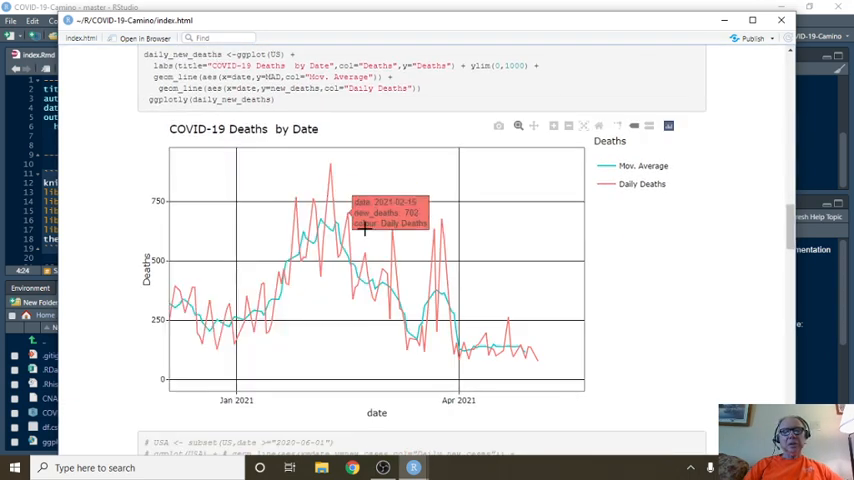
scroll("down", 3)
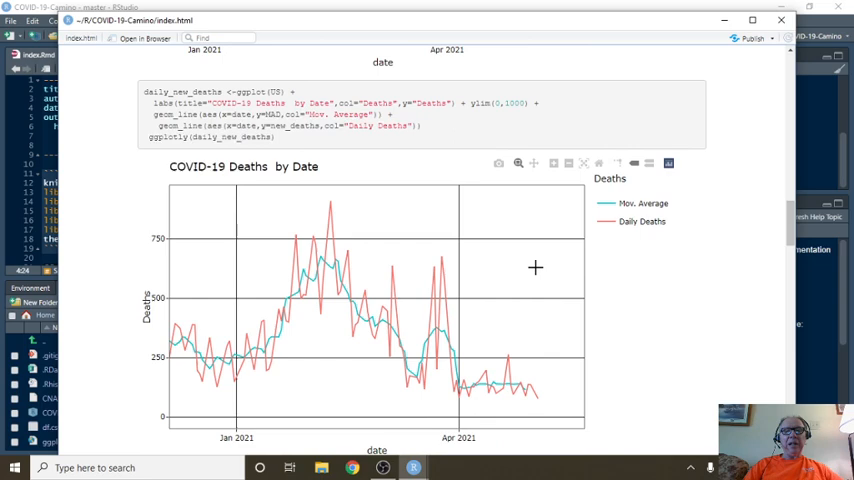
scroll("down", 3)
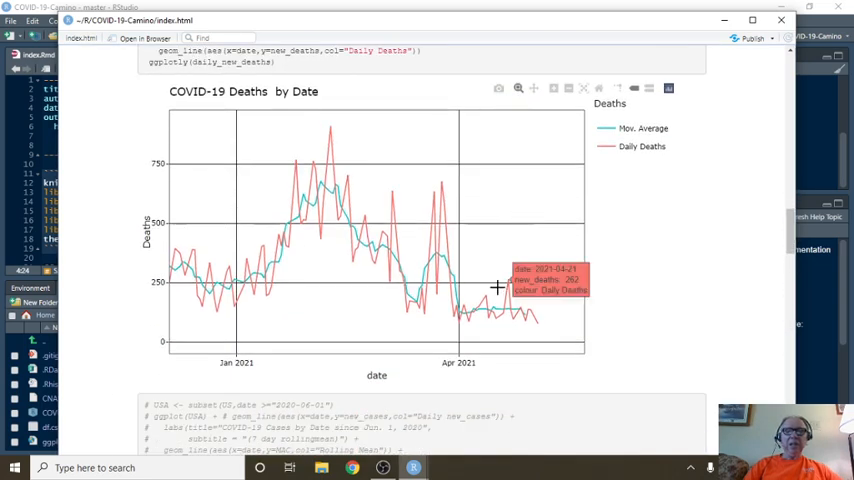
mouse_move(500, 310)
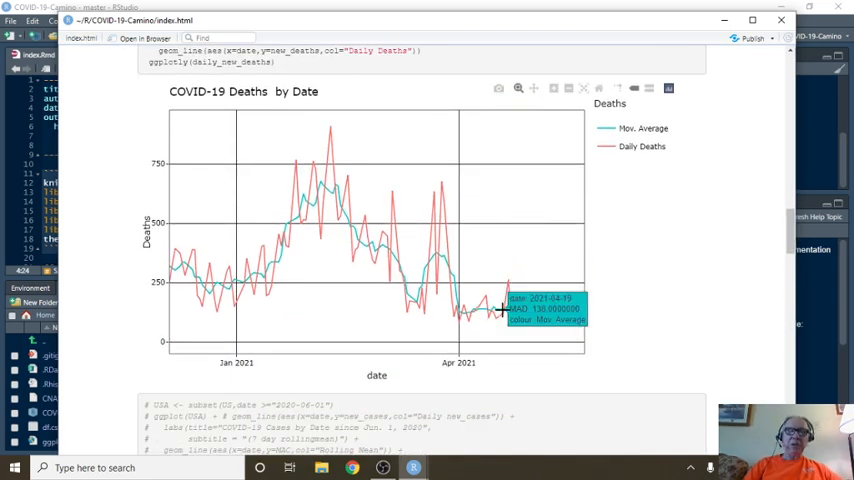
mouse_move(520, 293)
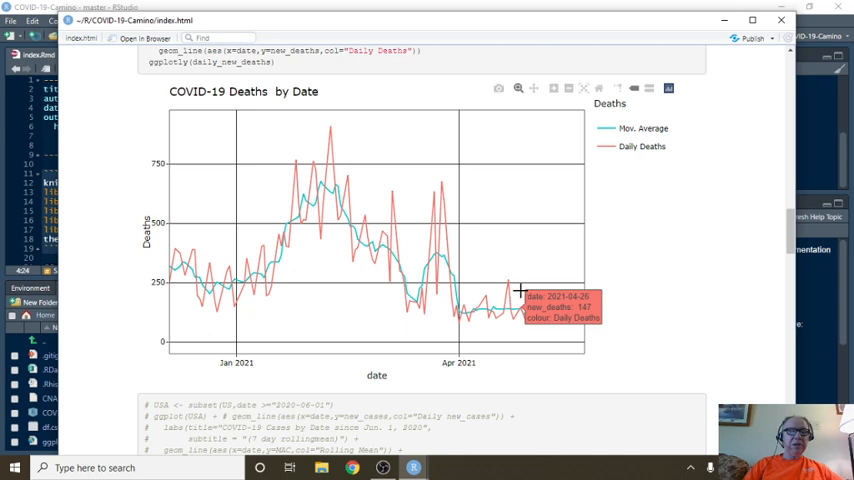
mouse_move(522, 289)
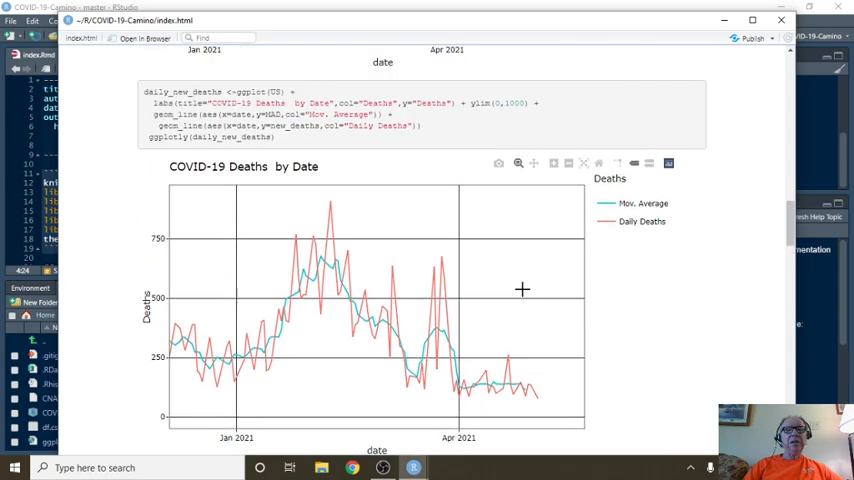
scroll("down", 3)
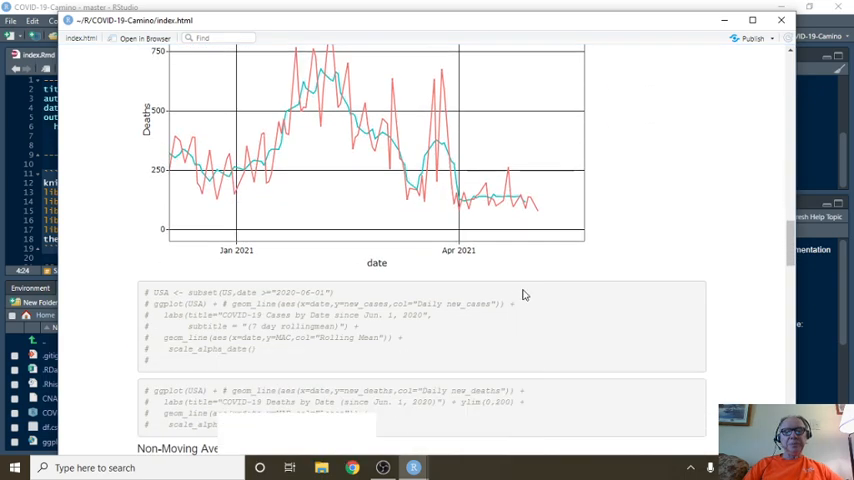
scroll("down", 3)
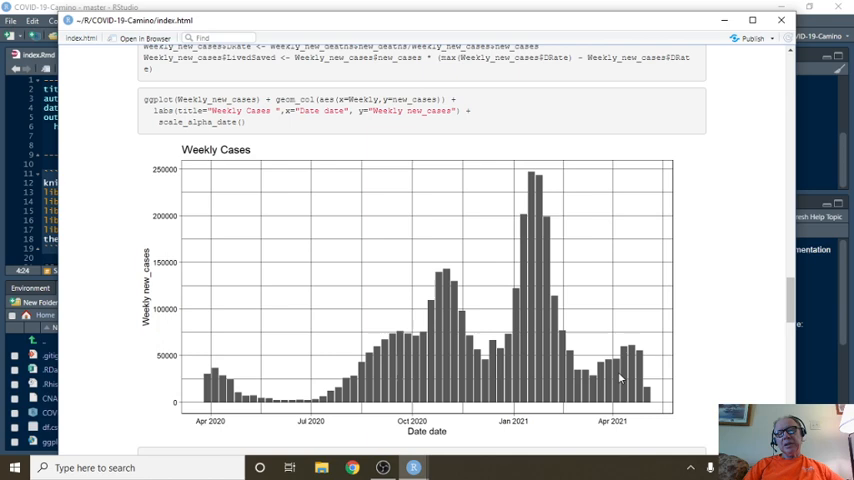
mouse_move(611, 375)
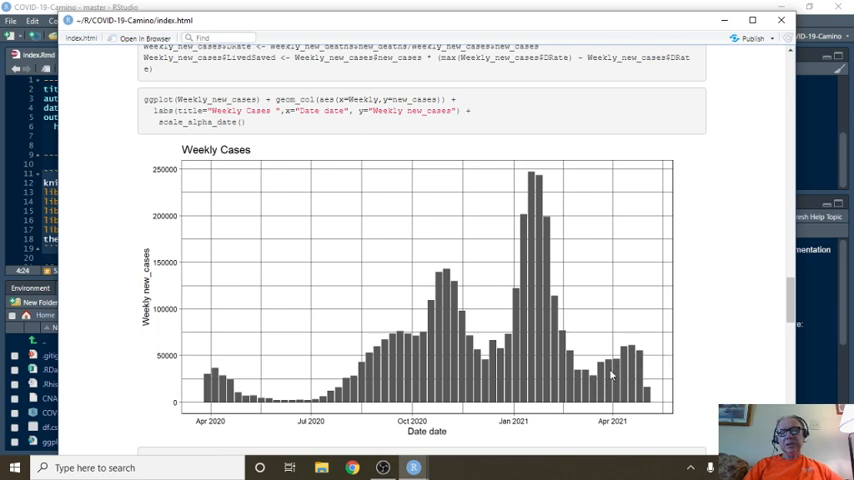
mouse_move(634, 360)
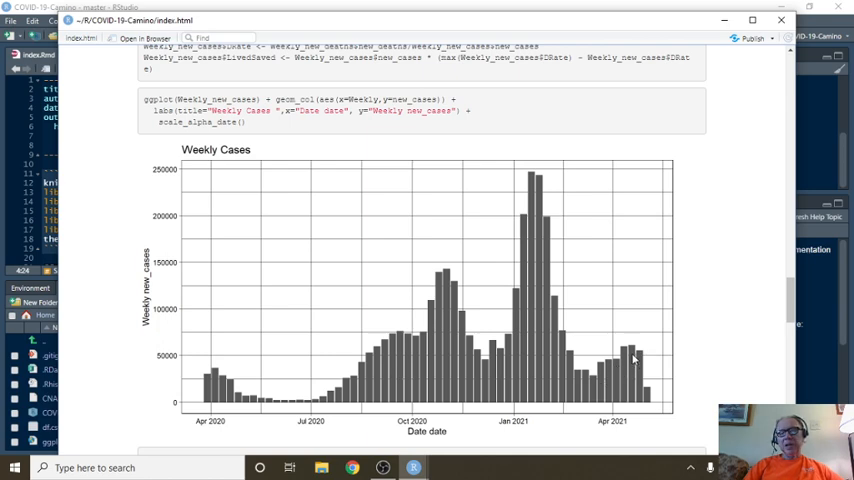
Step: Scroll past the Weekly Deaths bar chart to the Monthly Cases chart and its aggregation code
scroll("down", 3)
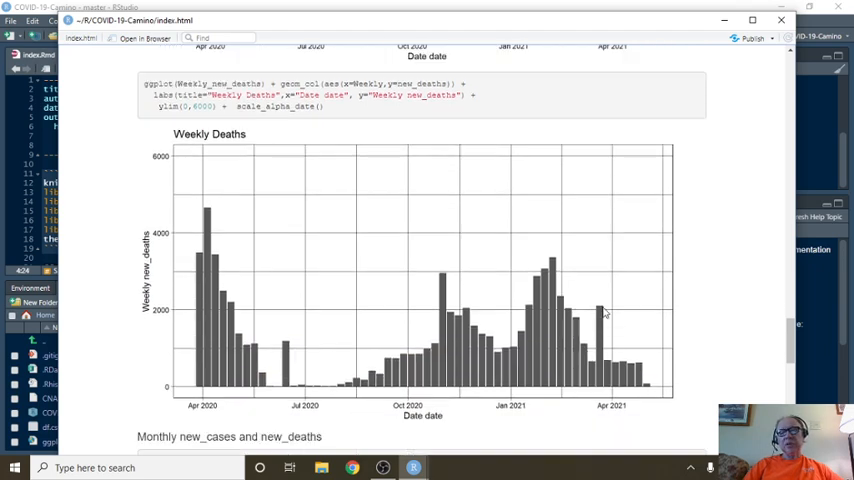
mouse_move(565, 315)
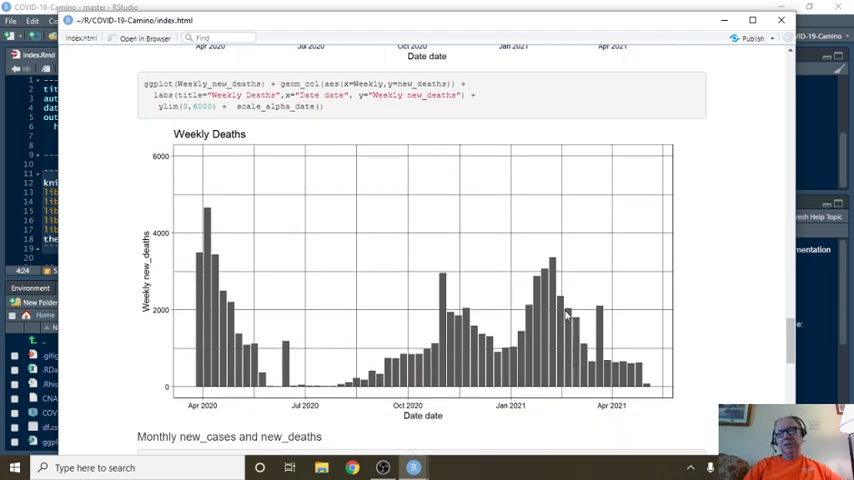
mouse_move(647, 367)
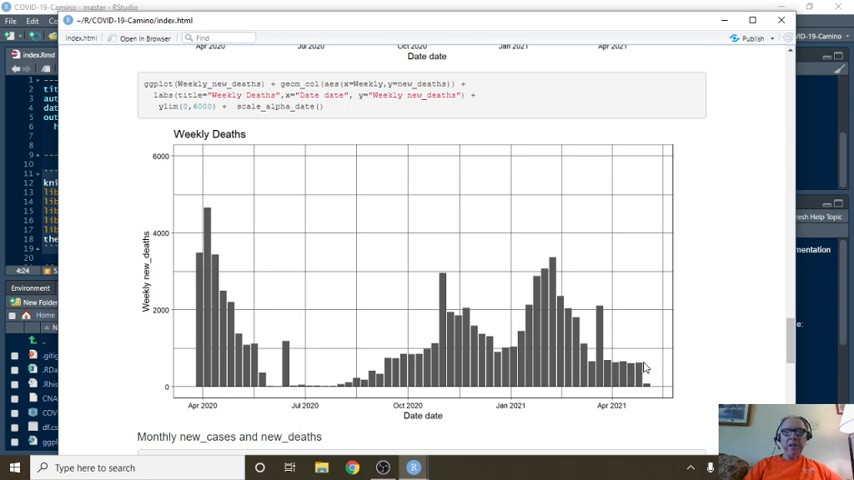
scroll("down", 3)
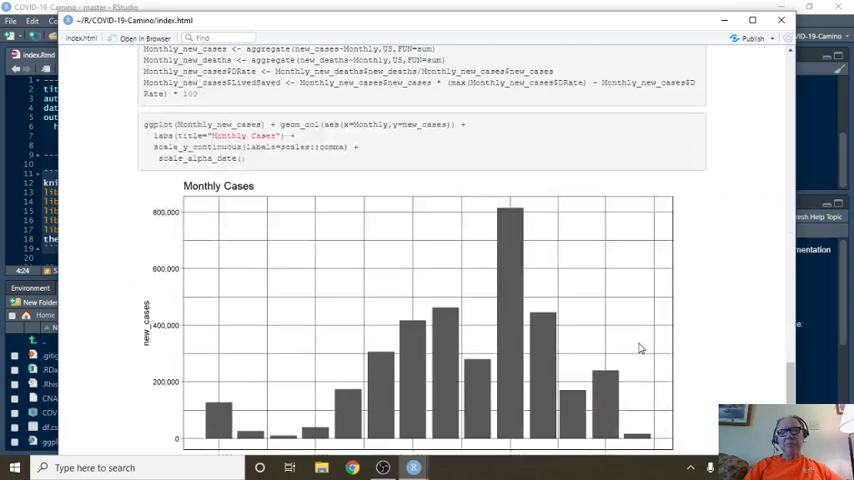
Step: Scroll down to the Monthly Deaths bar chart and close the HTML preview window
scroll("down", 3)
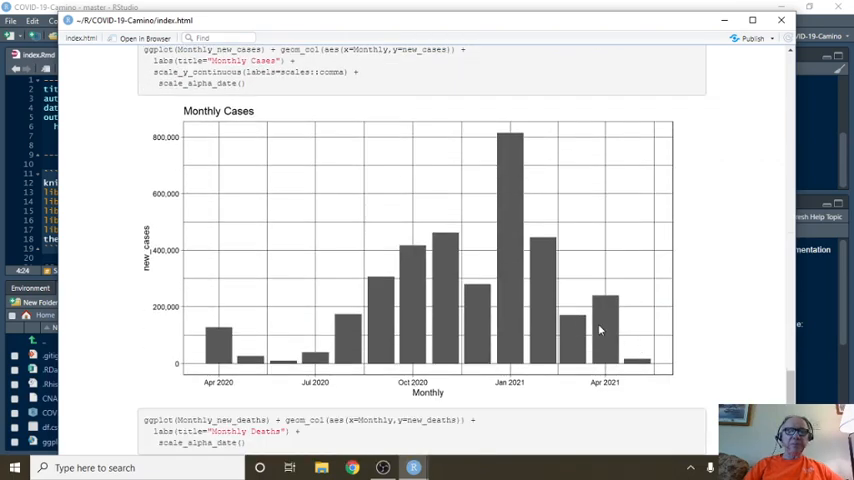
scroll("down", 3)
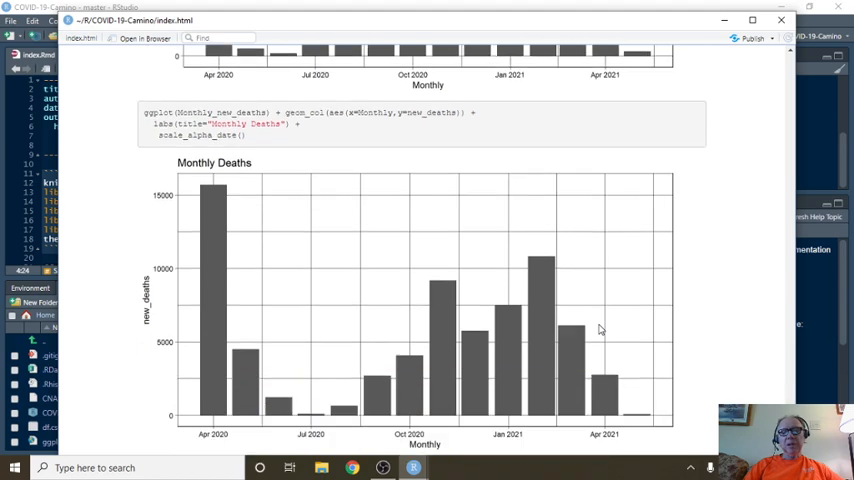
mouse_move(388, 397)
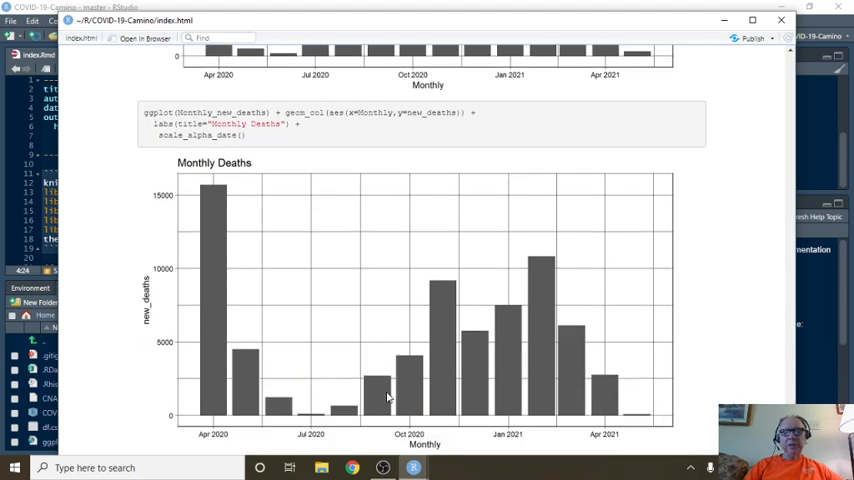
mouse_move(383, 393)
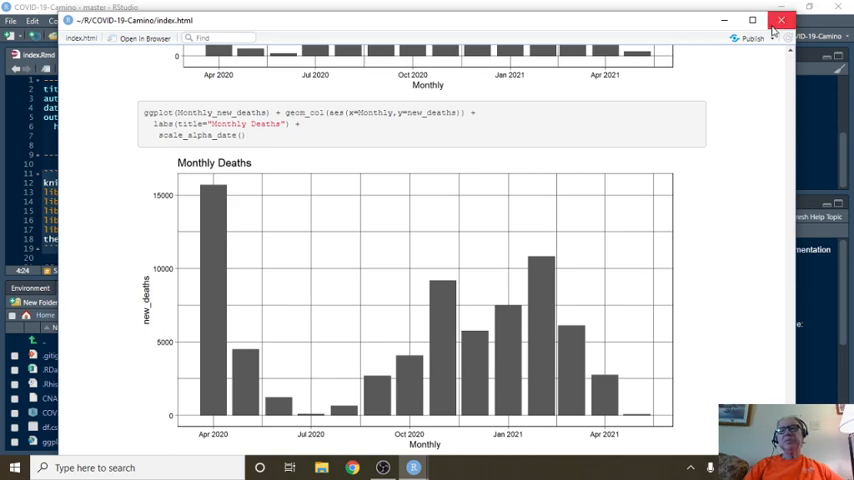
left_click(781, 20)
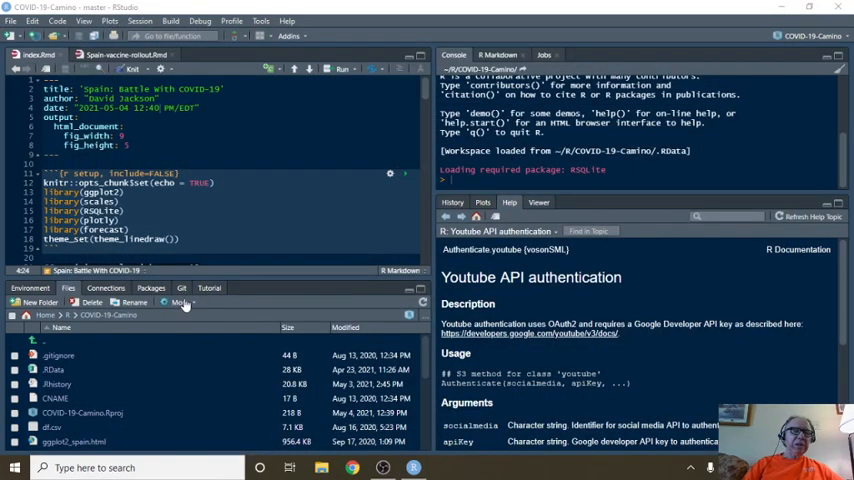
Step: Open Review Changes from the Git tab and view index.html's diff
left_click(181, 288)
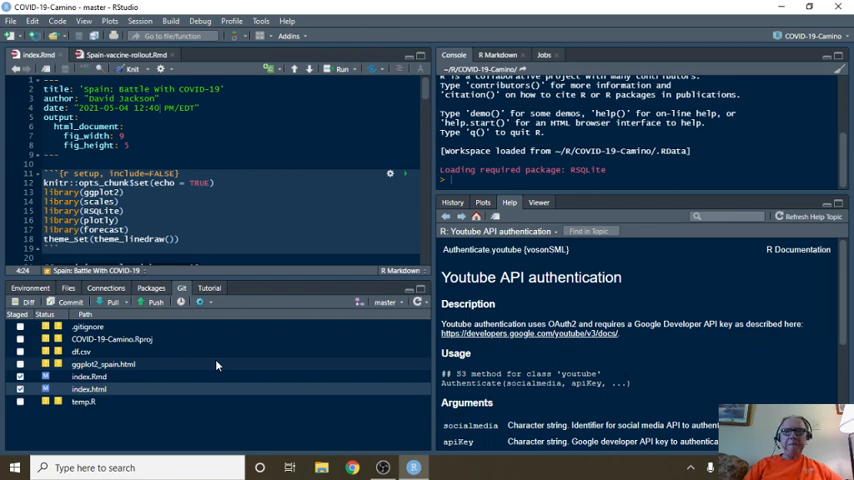
mouse_move(98, 344)
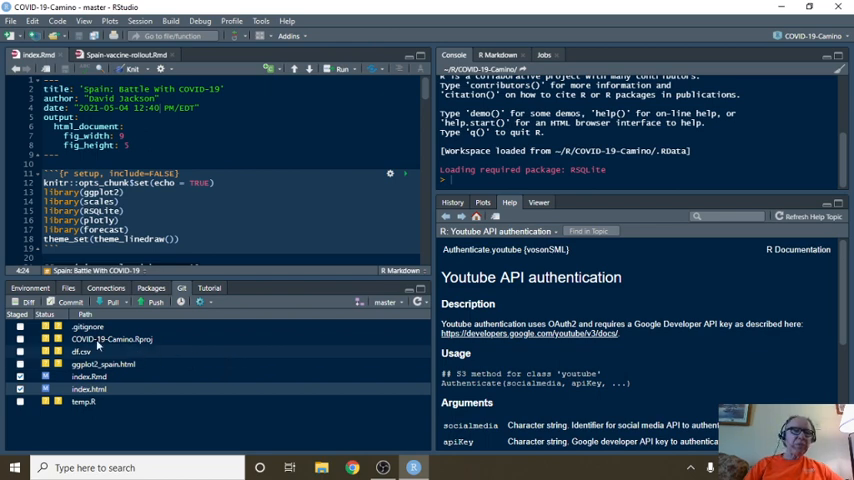
left_click(70, 301)
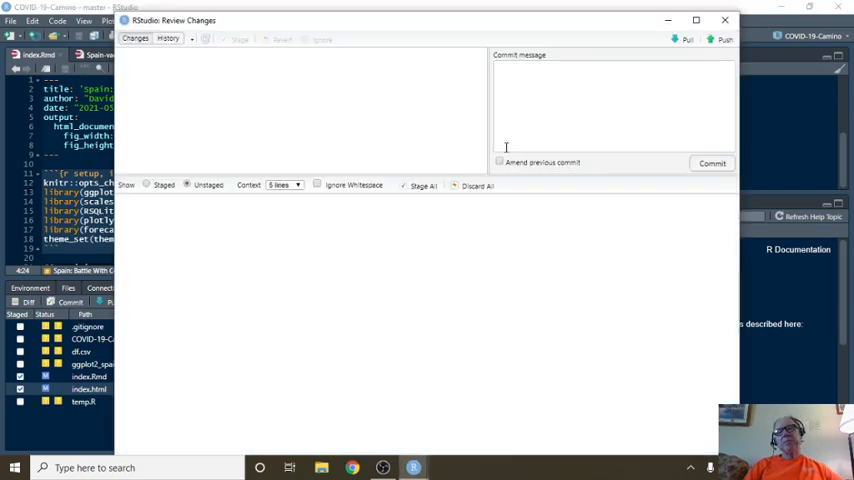
left_click(196, 128)
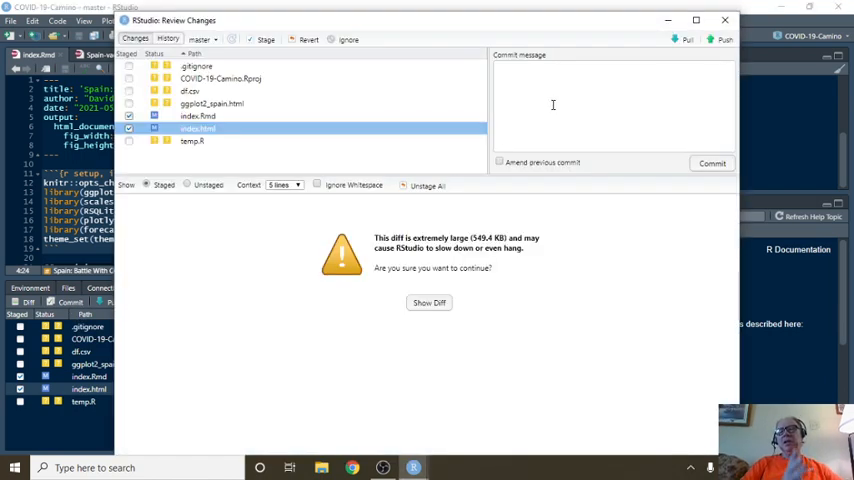